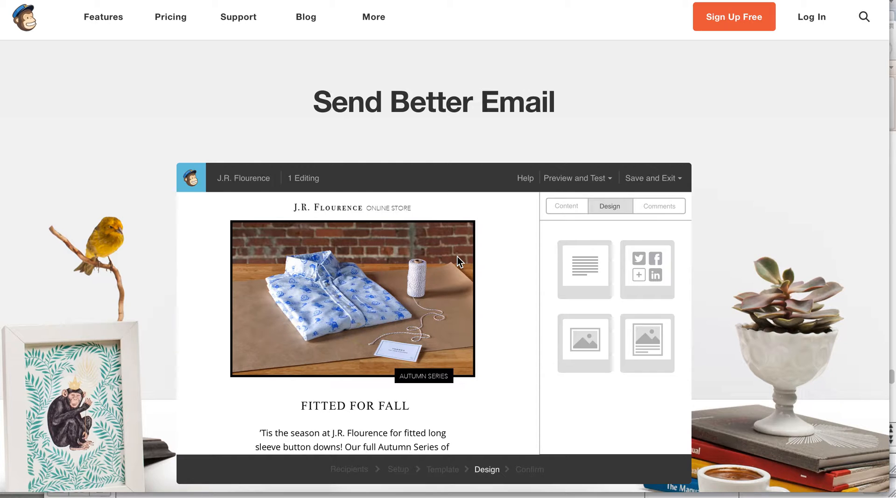
mouse_move(811, 21)
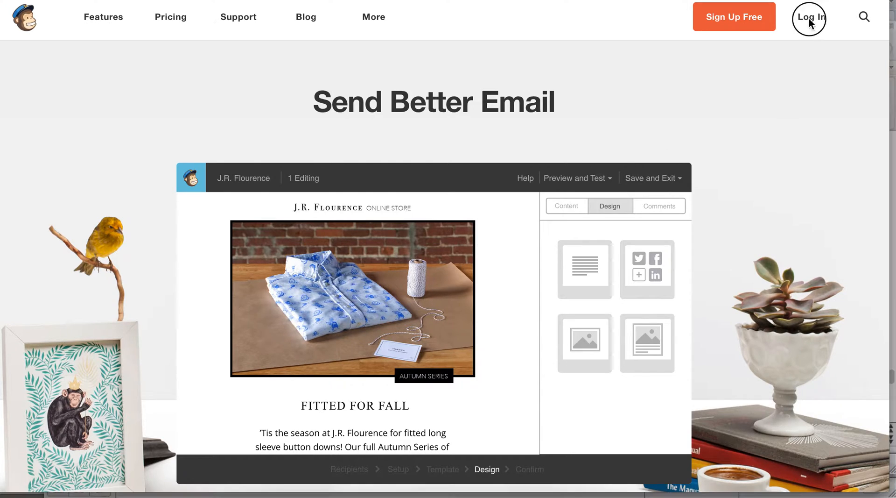
Step: Log in to MailChimp with the username and saved password to reach the Dashboard
left_click(809, 17)
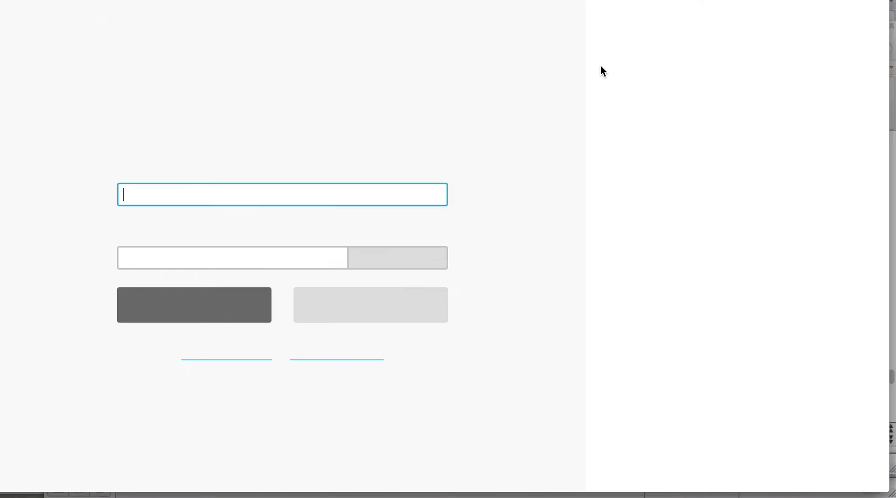
type("p")
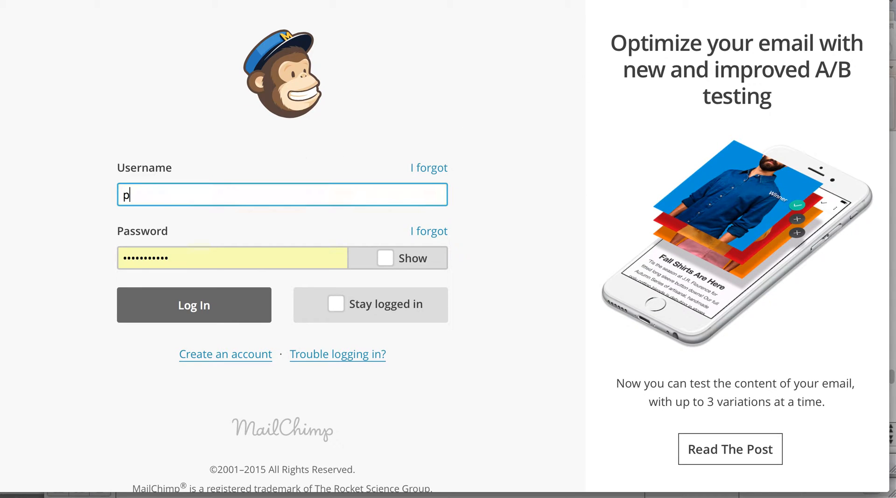
type("ch")
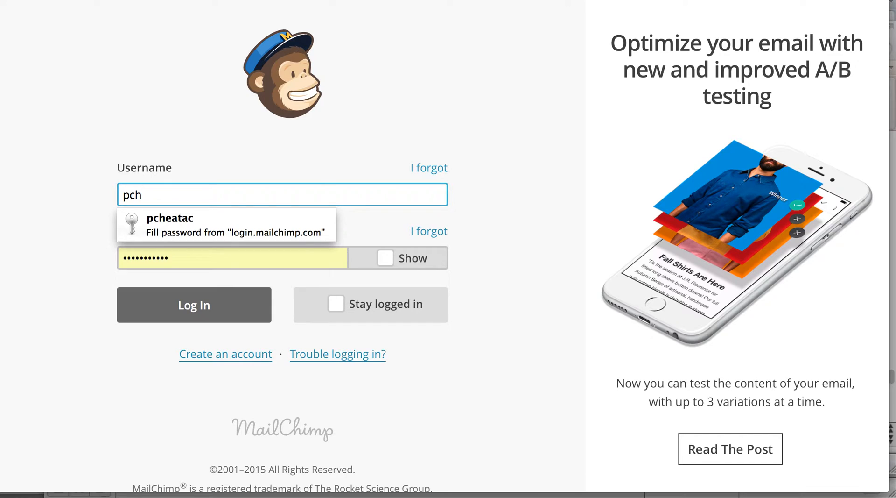
left_click(194, 304)
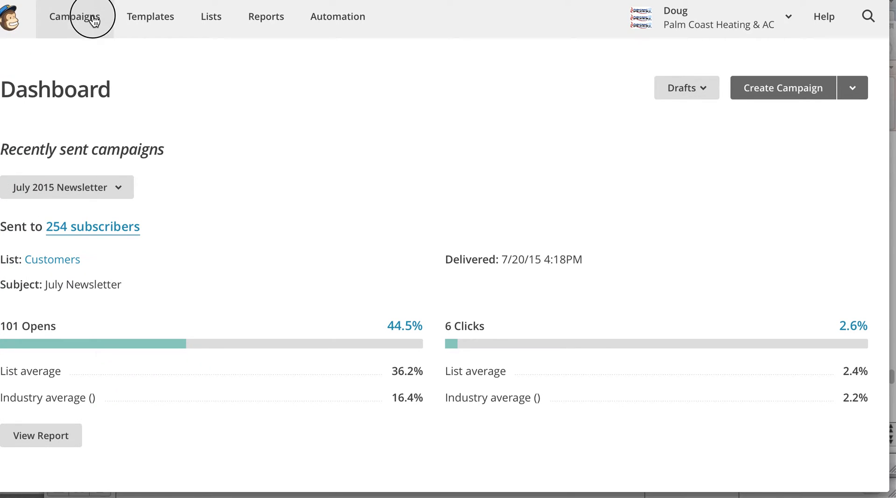
Step: Go to the Campaigns list showing drafts and sent newsletters
left_click(75, 16)
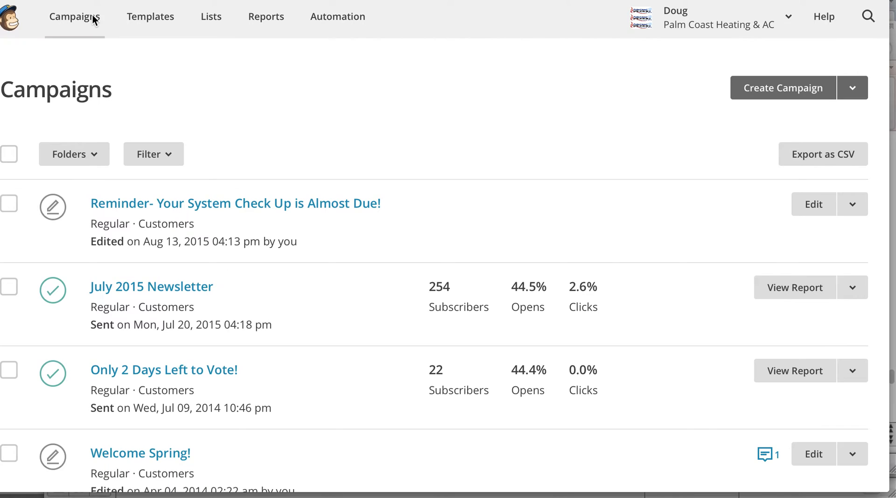
mouse_move(239, 149)
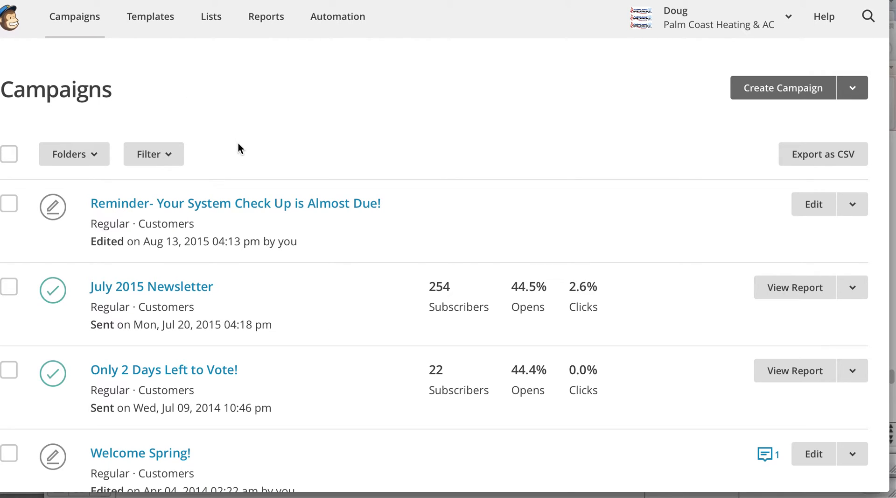
mouse_move(242, 210)
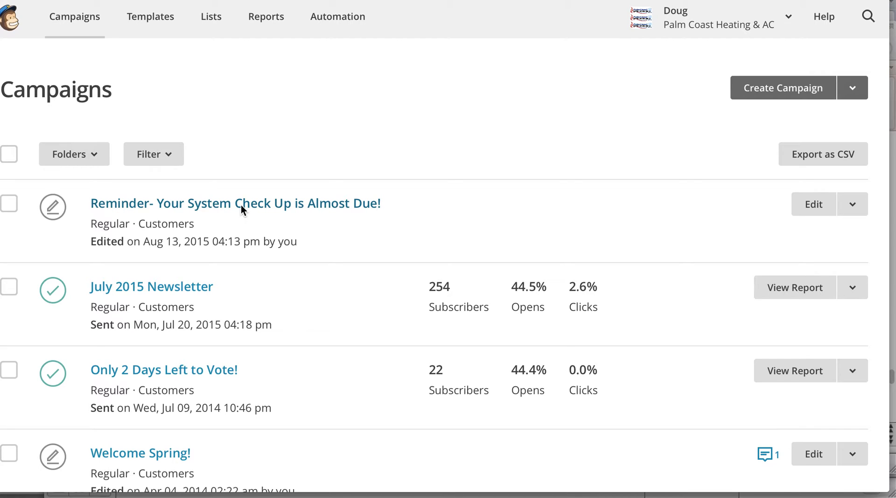
Step: Open the 'Reminder- Your System Check Up is Almost Due!' draft and scroll through its email content
left_click(812, 204)
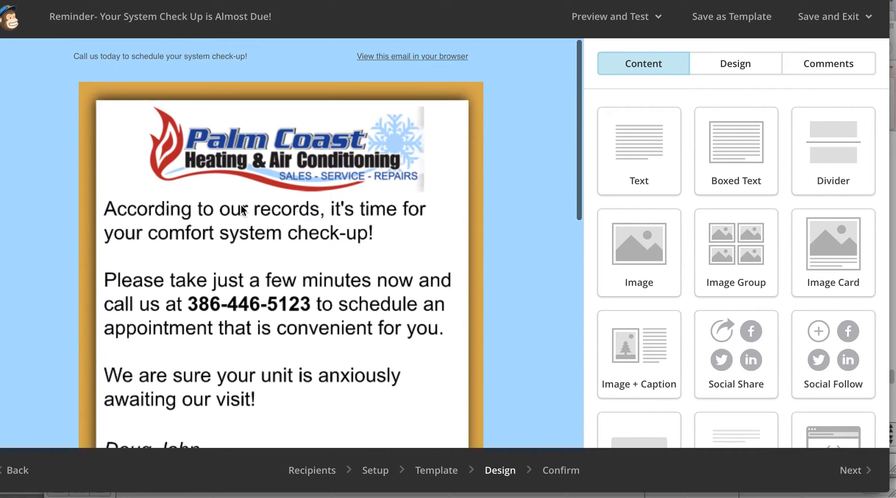
scroll("down", 3)
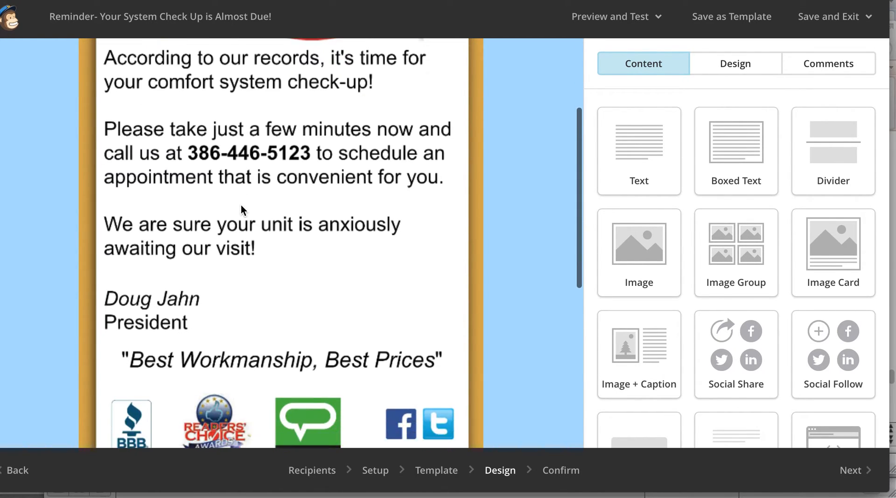
scroll("down", 3)
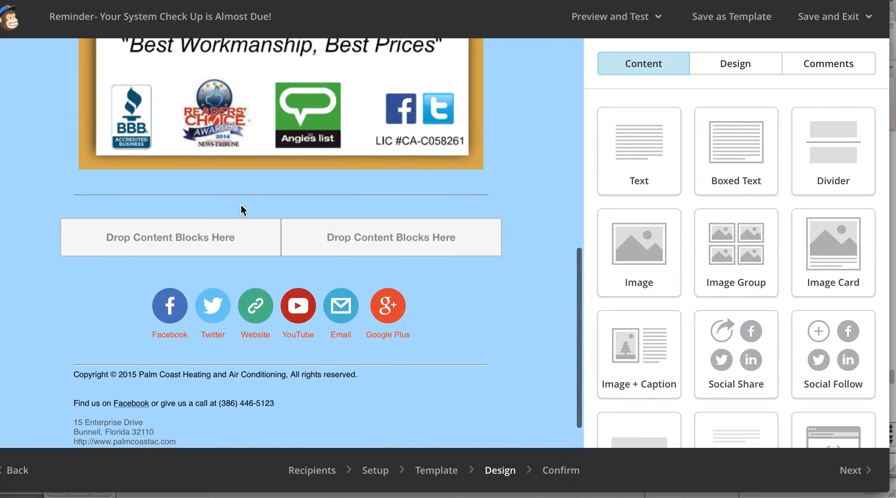
scroll("down", 3)
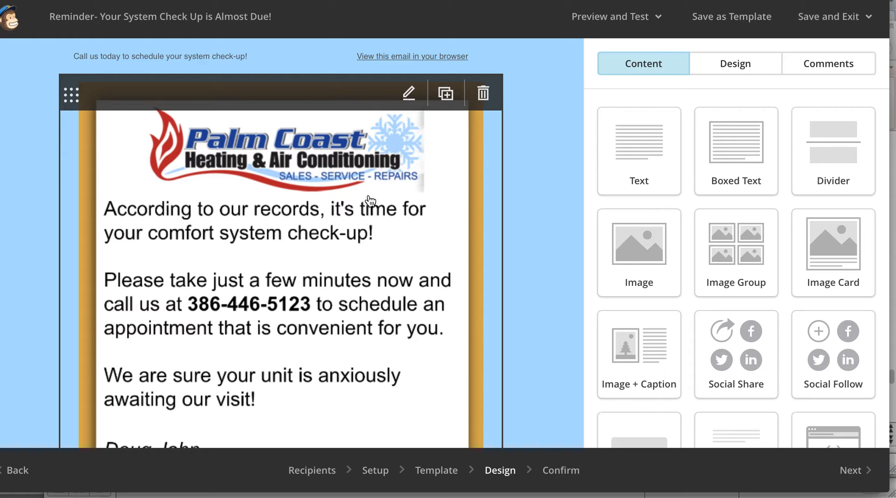
mouse_move(489, 325)
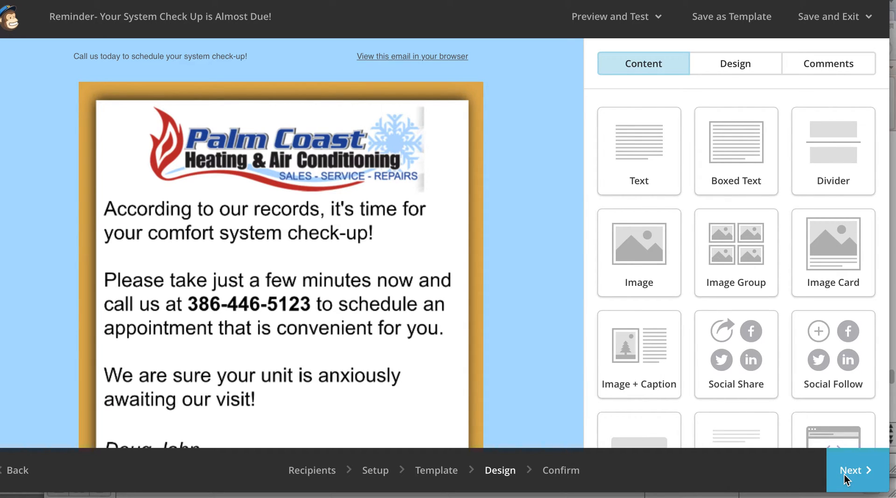
Step: Advance to the Confirm step showing the campaign set for the Customers list's 225 recipients
left_click(855, 469)
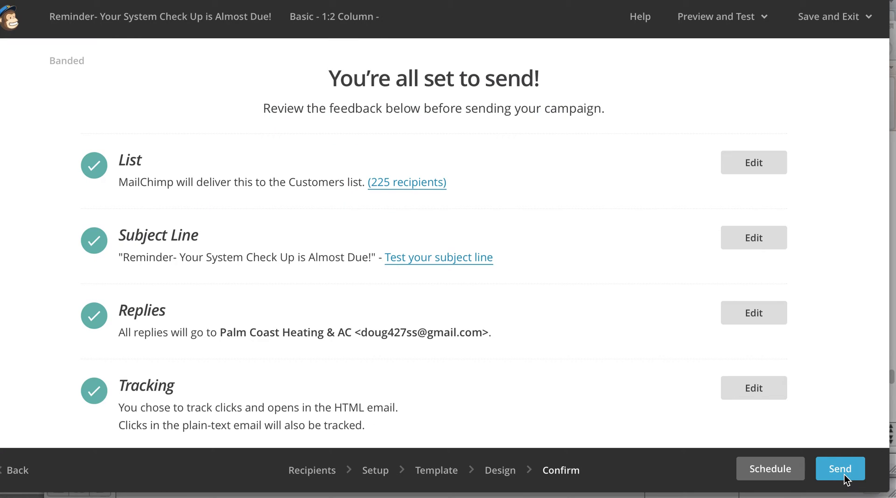
mouse_move(717, 468)
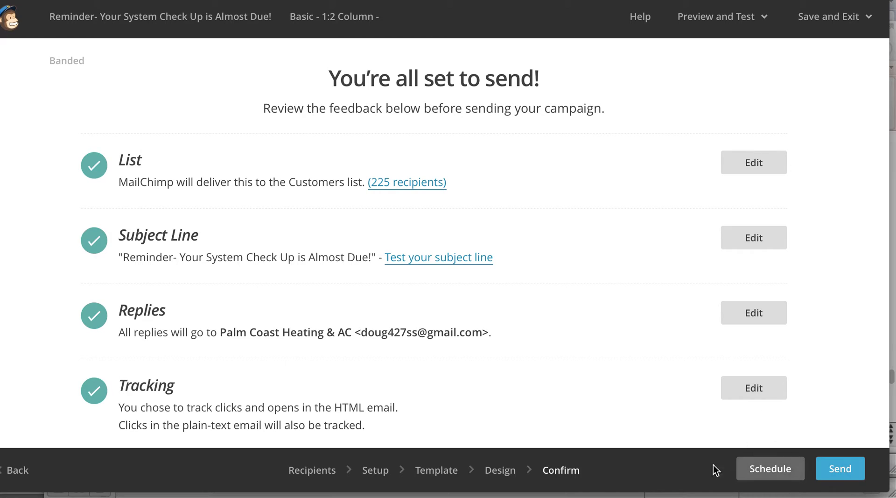
mouse_move(467, 181)
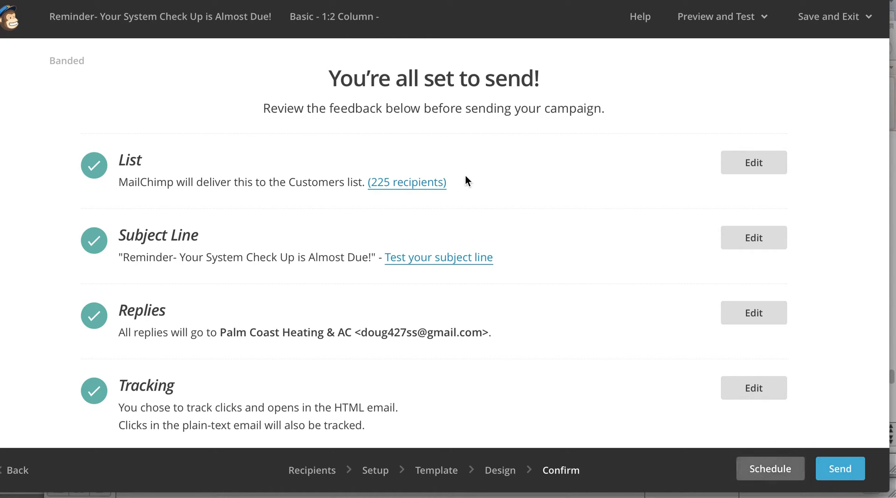
mouse_move(448, 221)
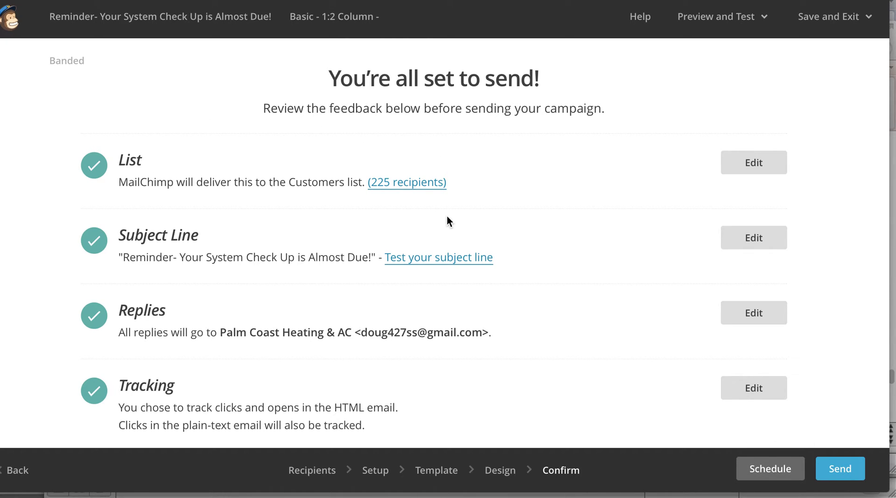
mouse_move(440, 164)
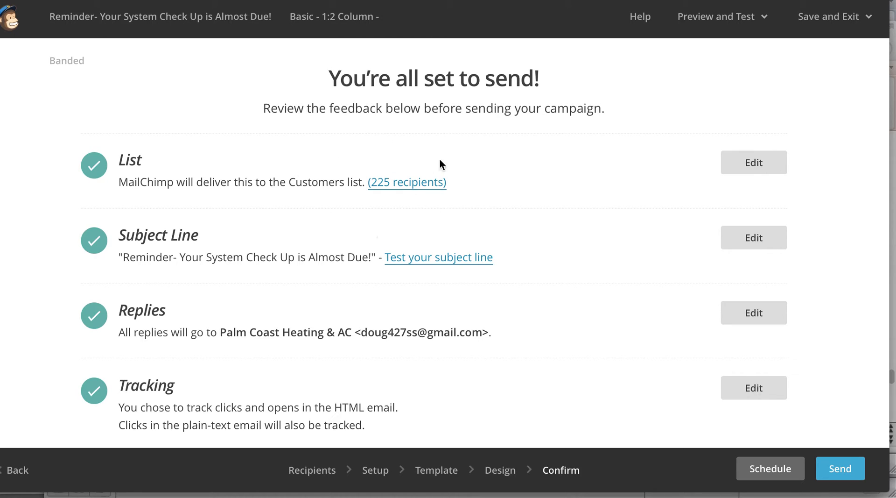
mouse_move(353, 116)
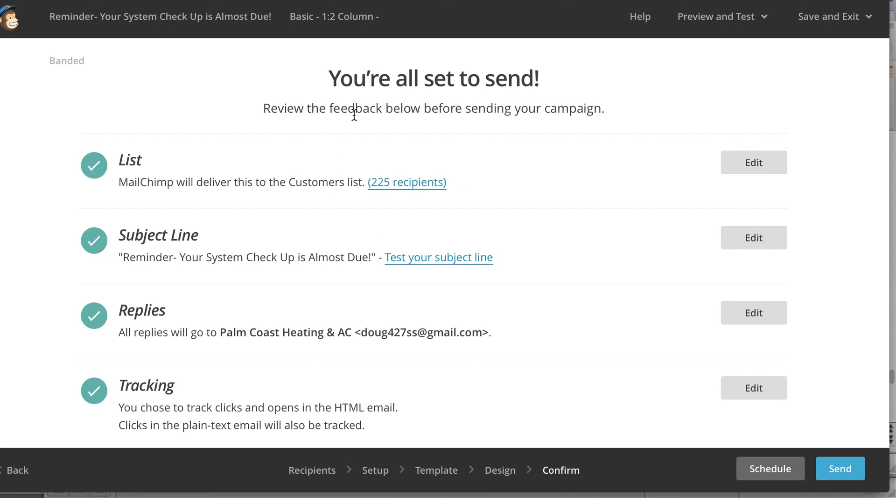
mouse_move(12, 19)
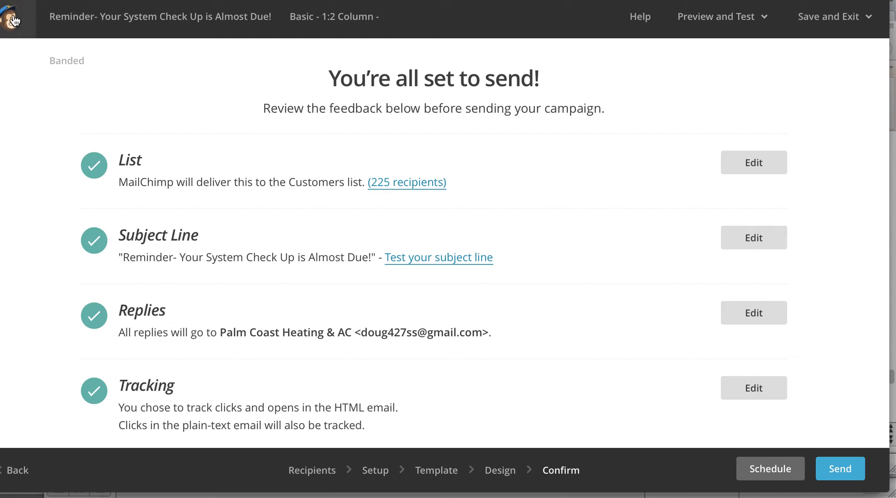
Step: Check the Lists page for the Customers list's 225 subscribers, then reopen the reminder campaign's Confirm step
left_click(840, 467)
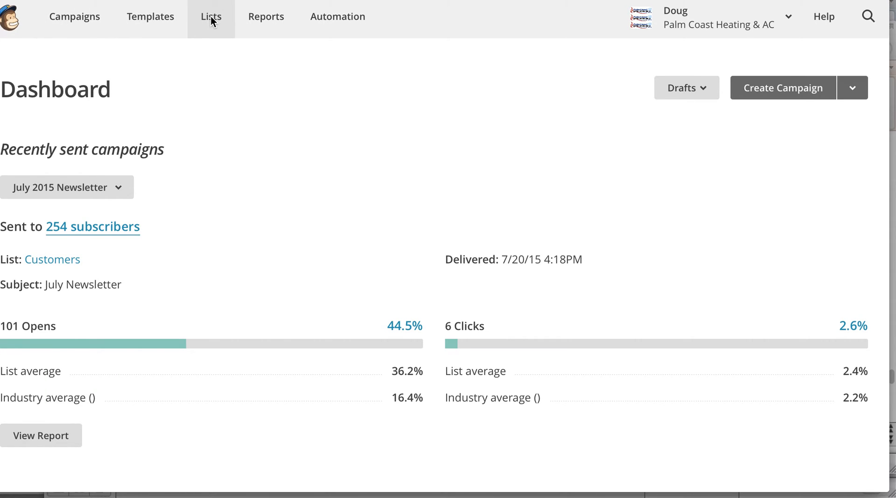
left_click(211, 16)
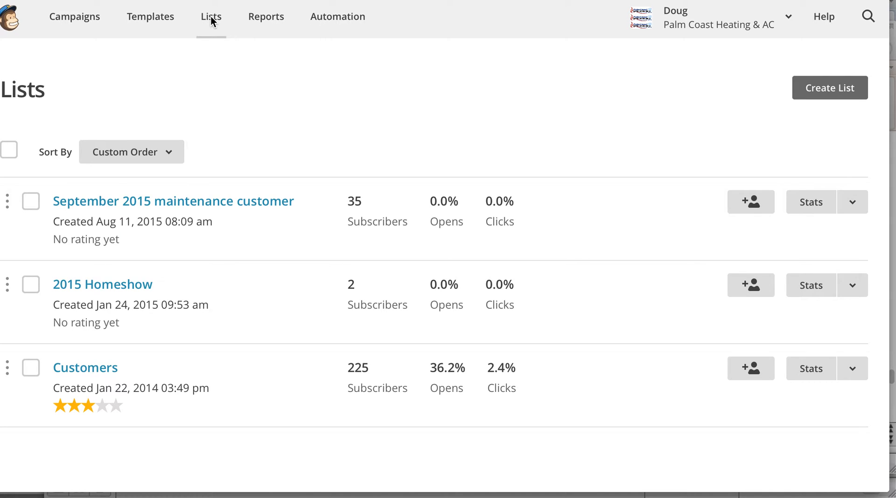
mouse_move(191, 191)
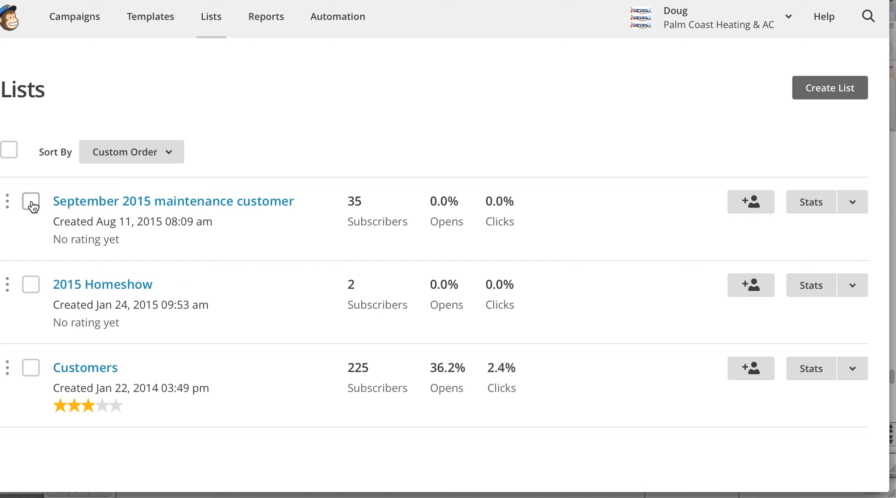
left_click(75, 16)
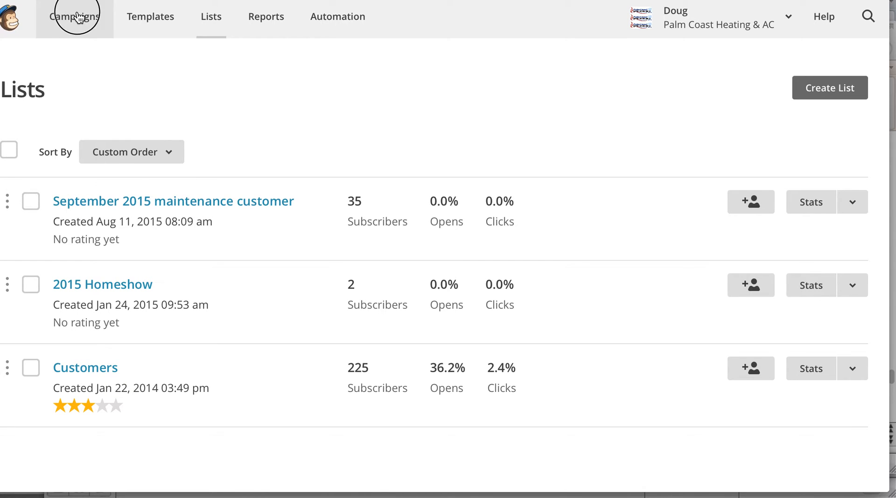
left_click(74, 16)
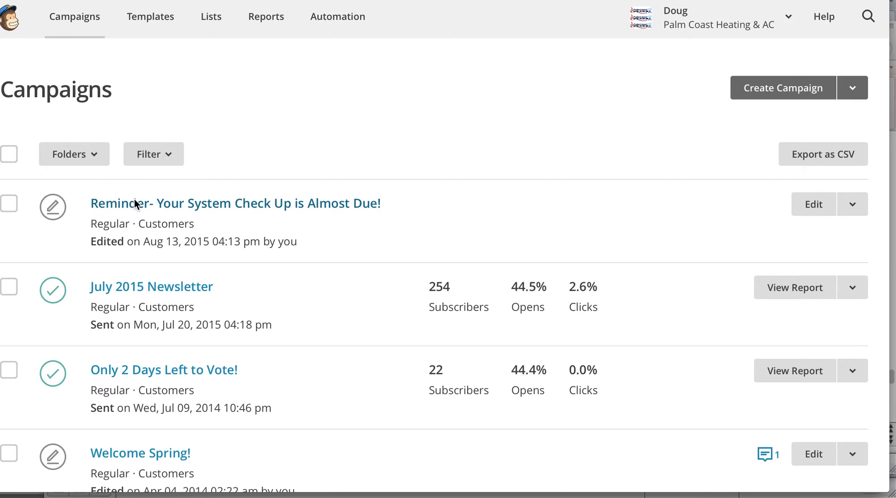
left_click(814, 203)
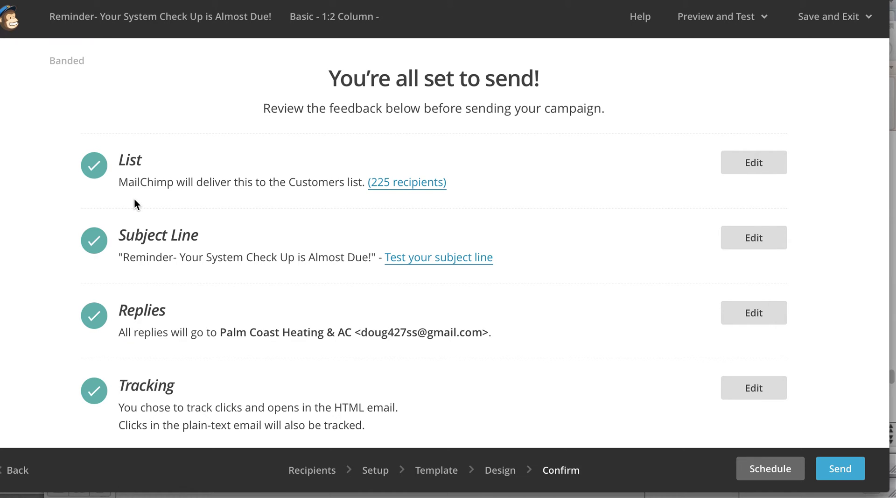
mouse_move(754, 162)
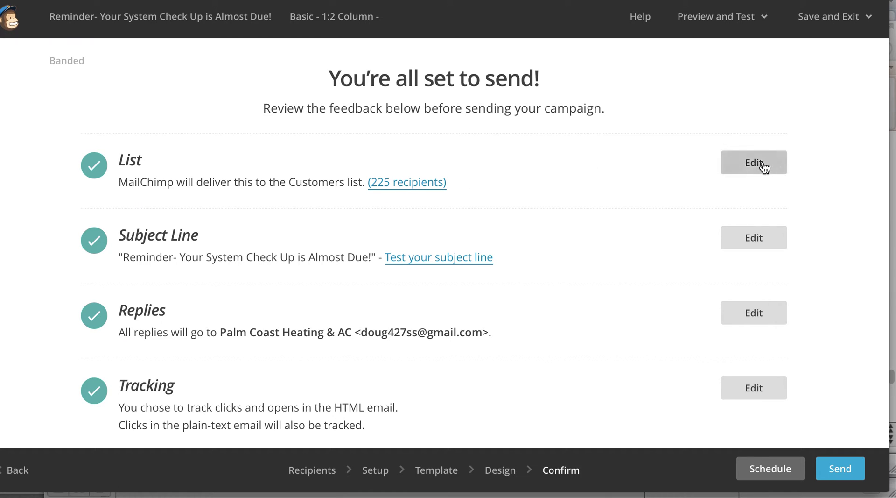
Step: Change the recipient list to September 2015 maintenance customer (35 recipients)
left_click(754, 162)
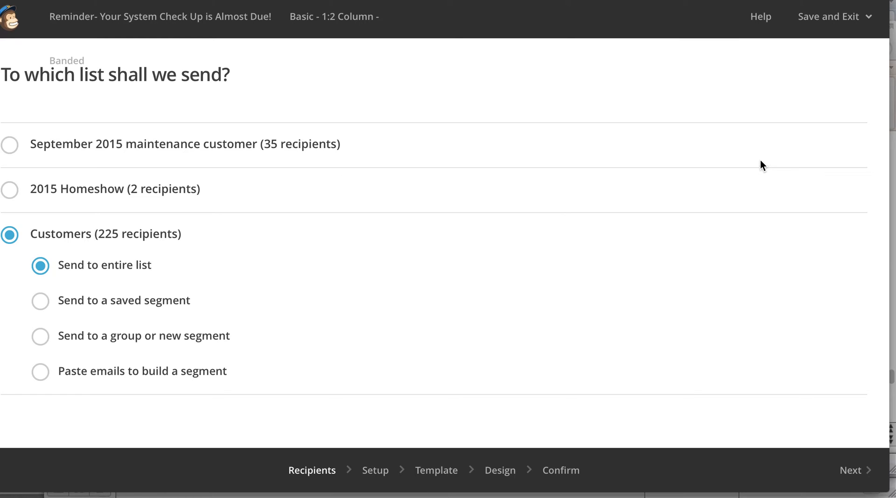
mouse_move(9, 144)
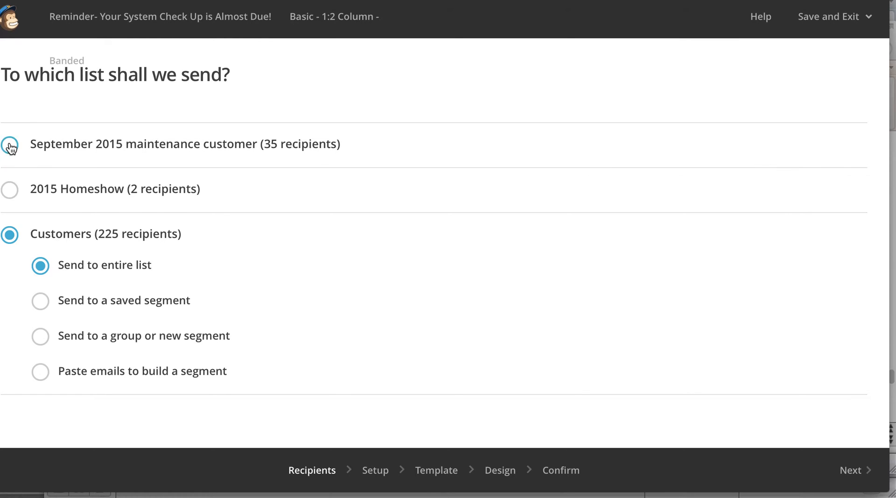
left_click(9, 145)
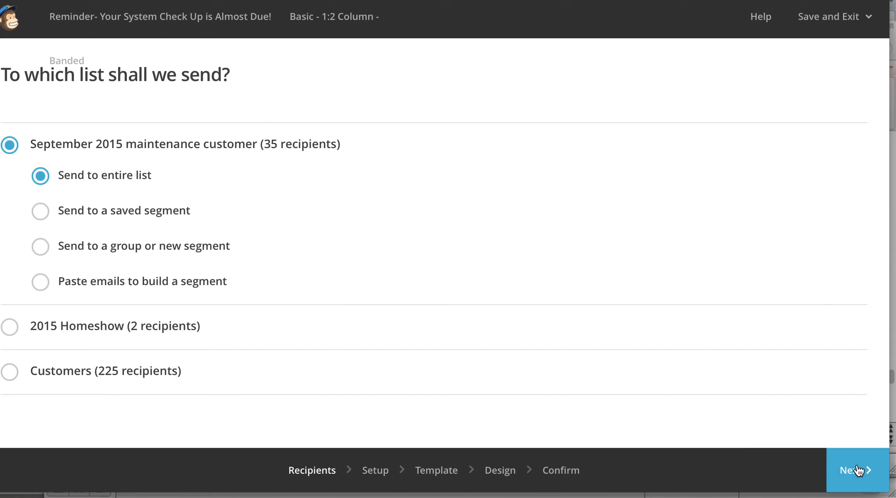
mouse_move(436, 470)
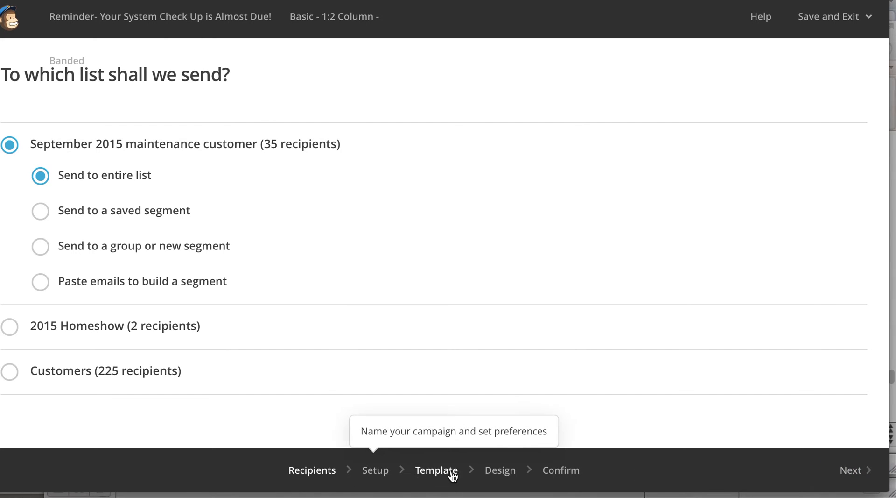
mouse_move(500, 469)
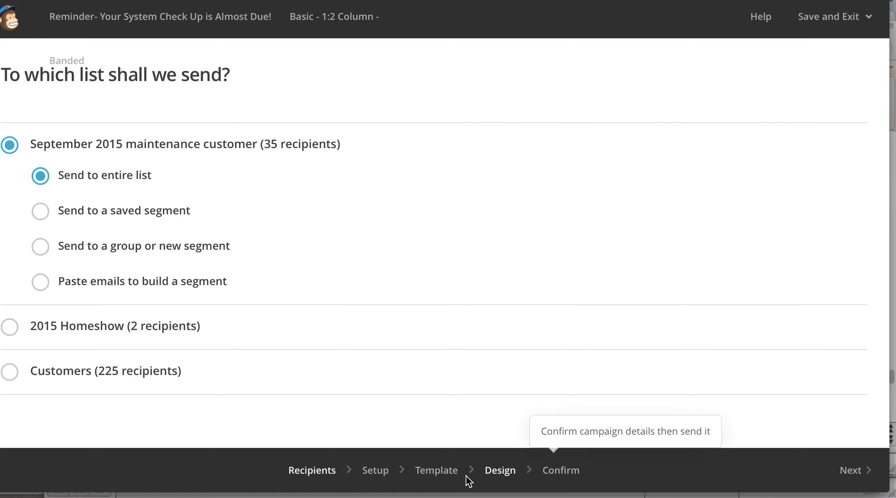
mouse_move(561, 469)
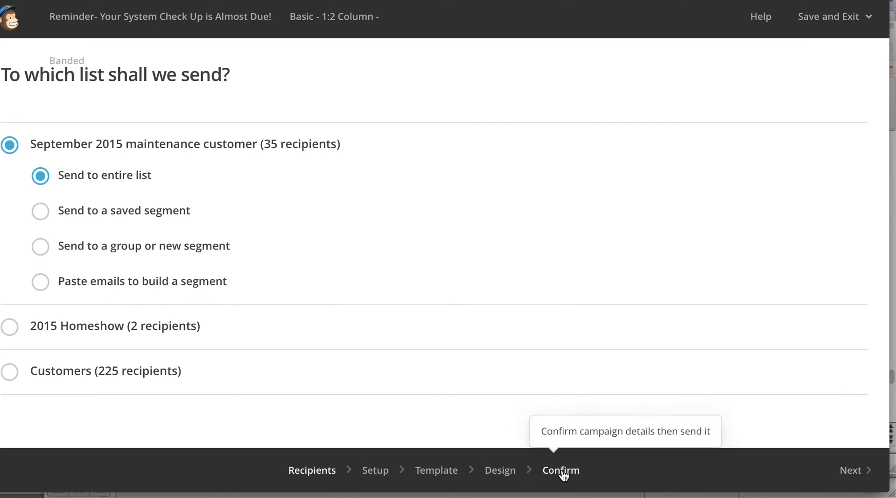
Step: Return to the Confirm review and scroll to the Set up your schedule section
left_click(560, 470)
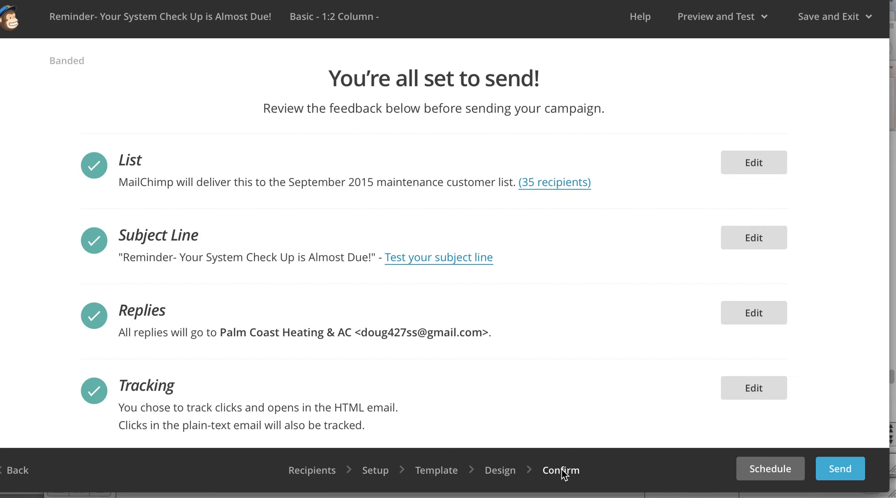
mouse_move(601, 173)
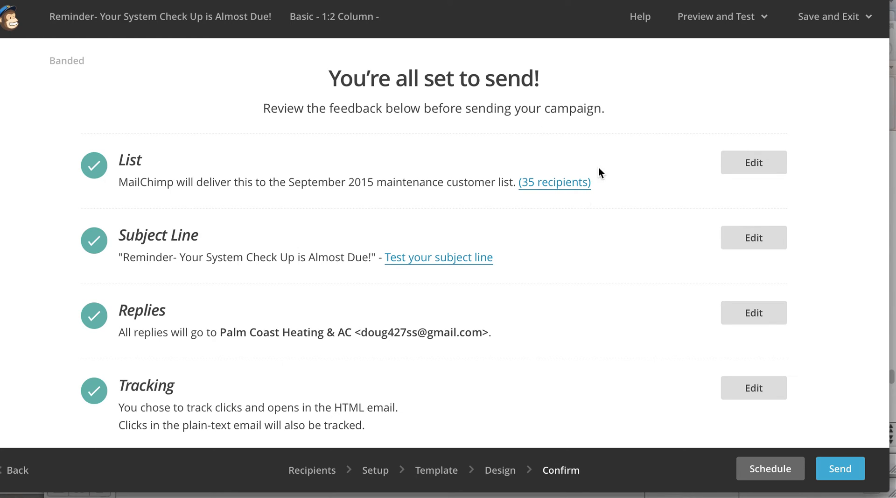
mouse_move(734, 484)
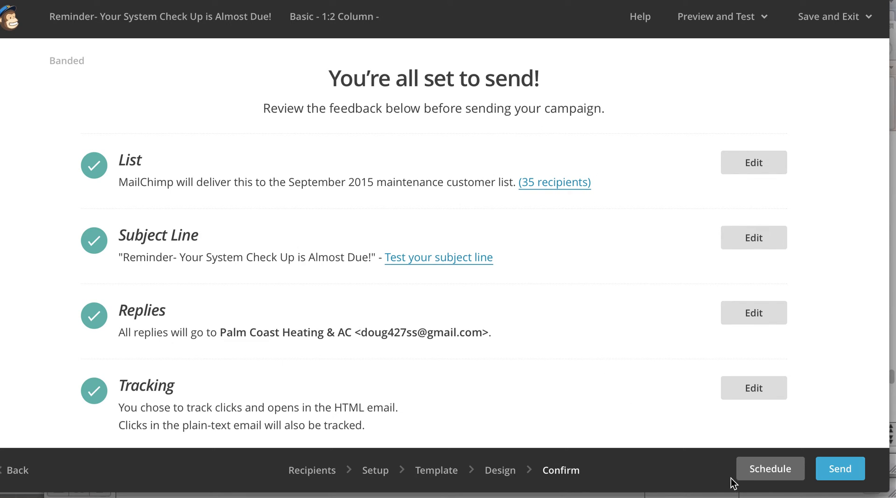
scroll("down", 3)
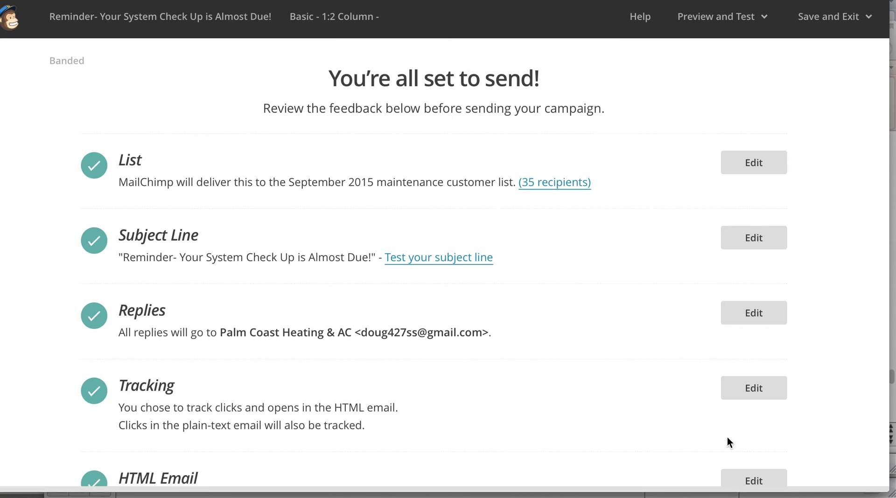
scroll("down", 3)
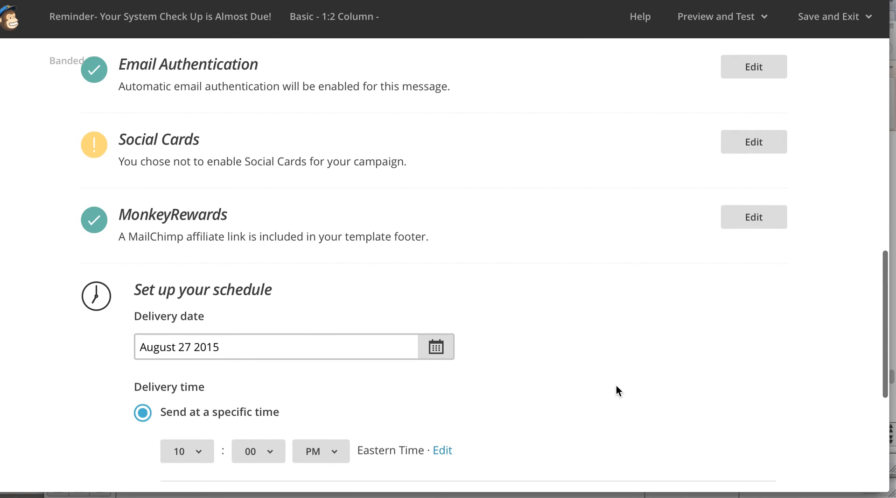
scroll("down", 3)
type("31")
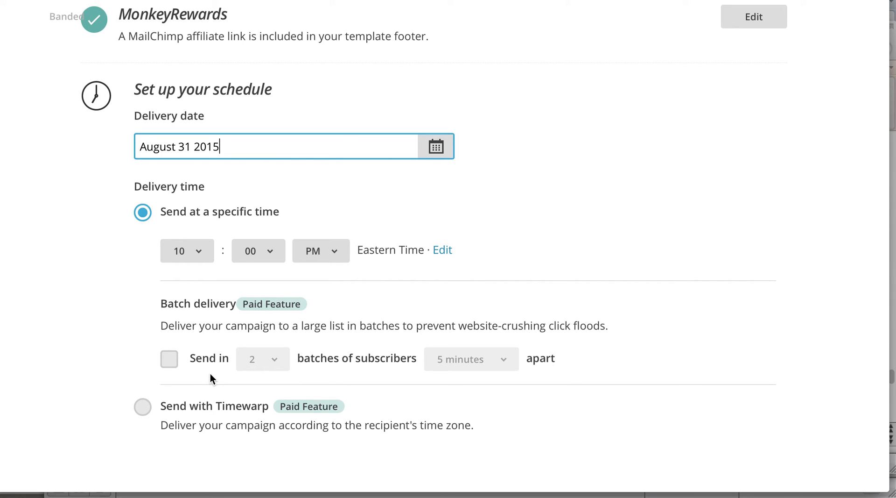
Step: Schedule delivery for September 1 2015 at 7:00 AM Eastern and confirm with Schedule Campaign
left_click(436, 147)
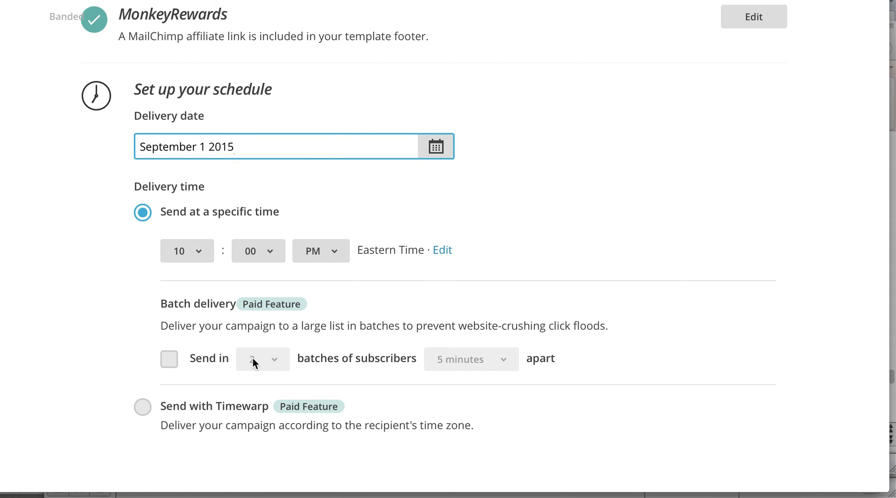
left_click(186, 250)
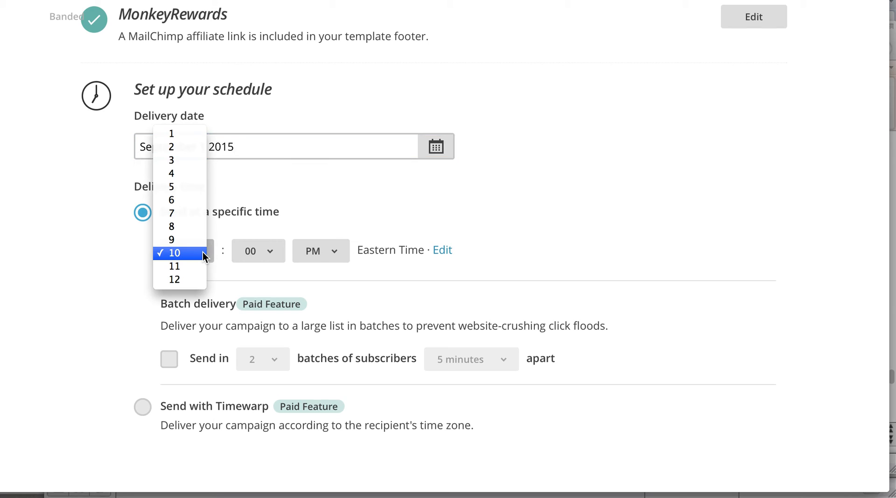
mouse_move(180, 213)
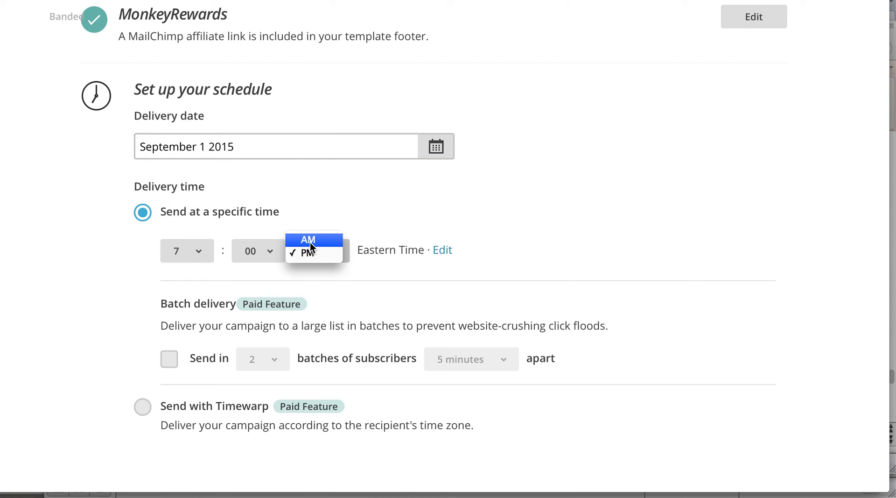
left_click(307, 239)
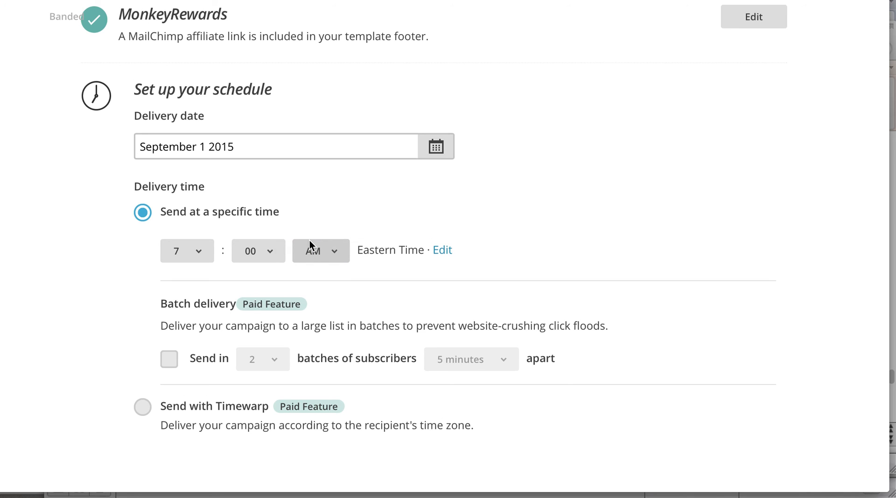
scroll("down", 3)
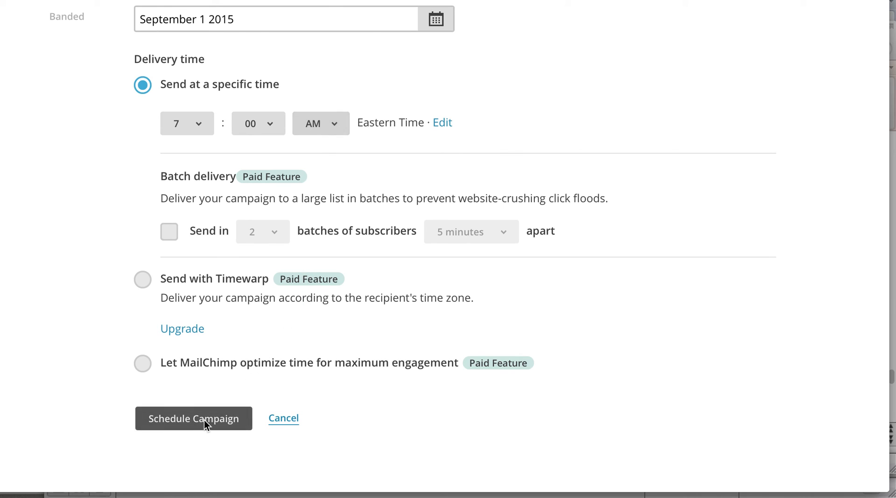
left_click(193, 417)
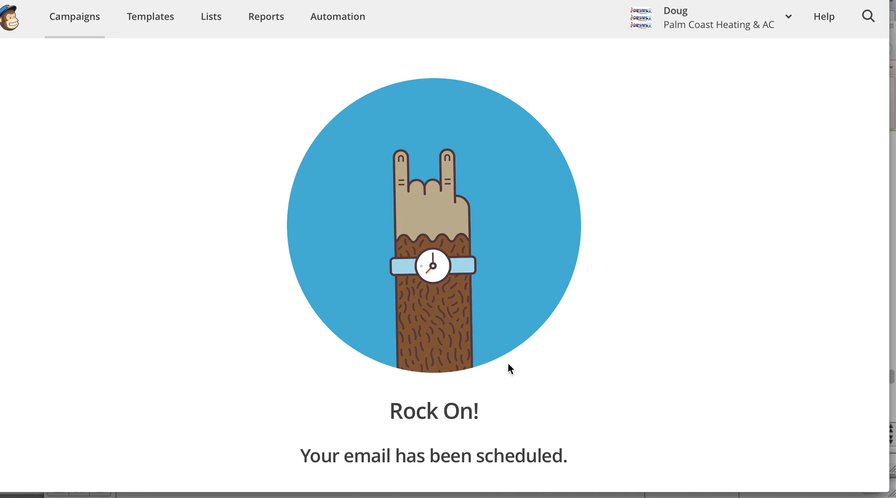
mouse_move(157, 353)
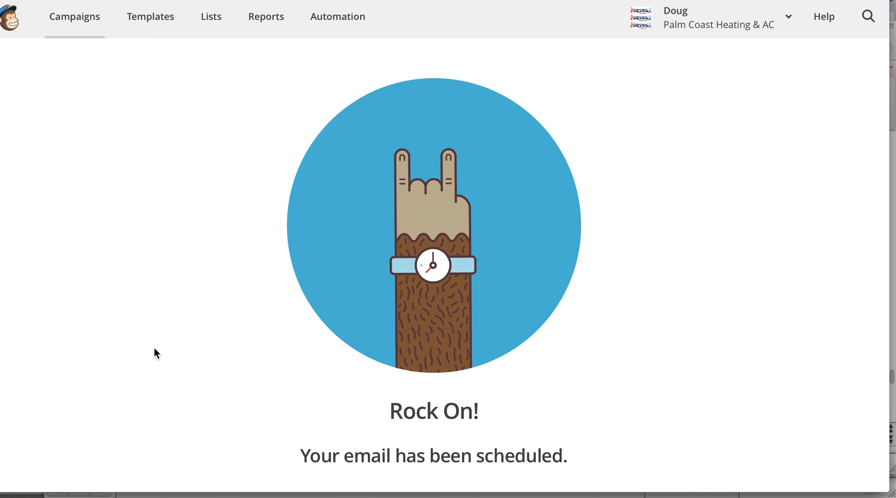